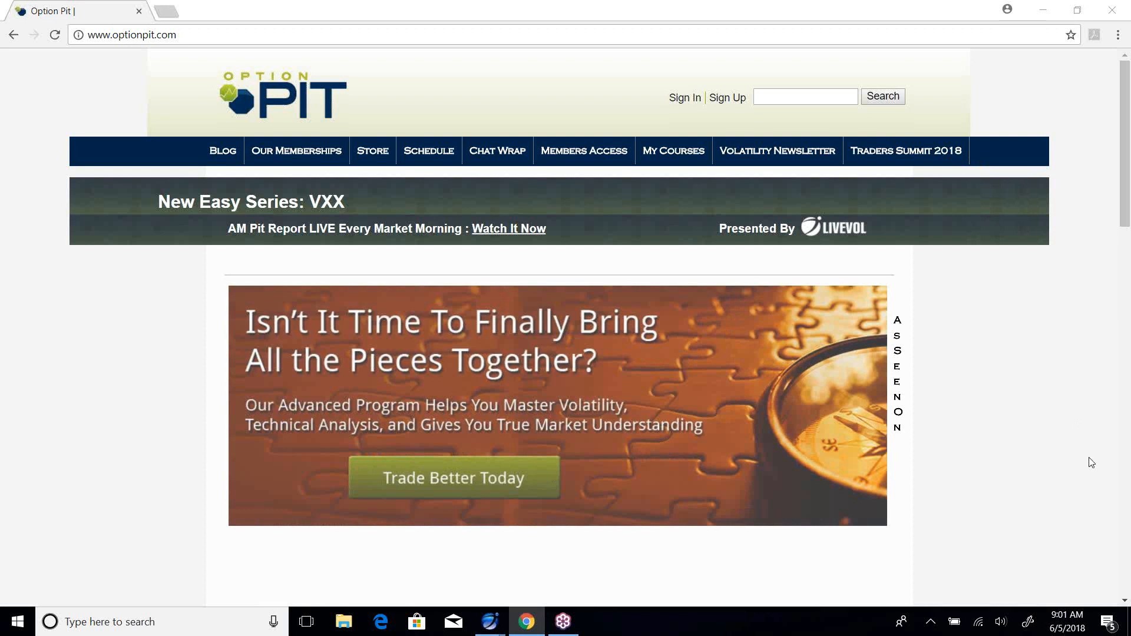
{"action": "mouse_move", "coordinate": [988, 592]}
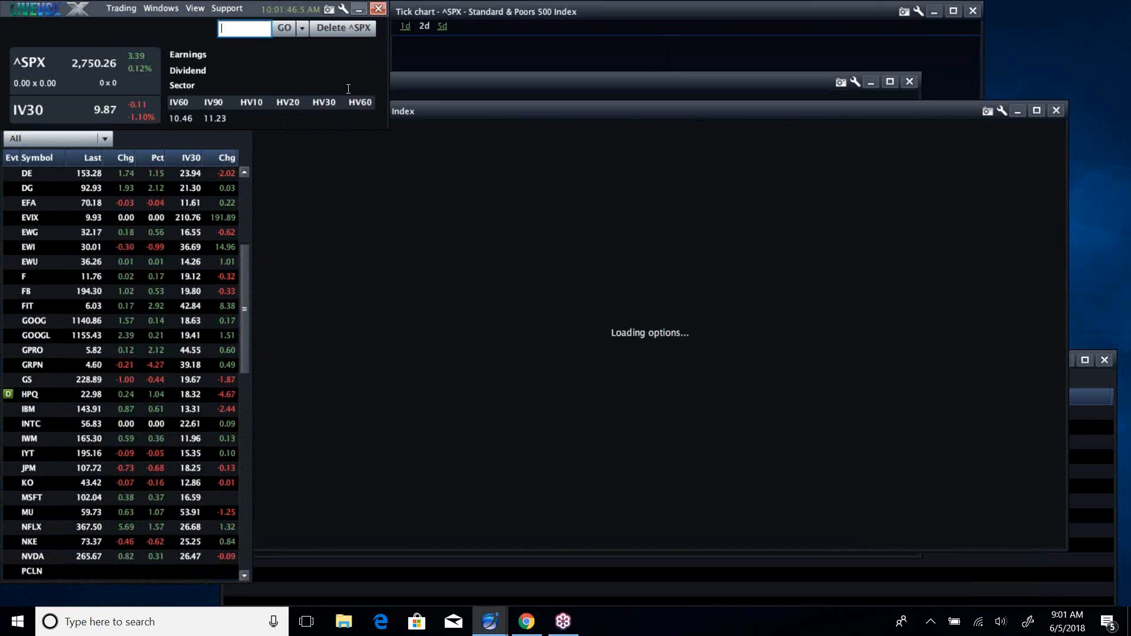
Step: Dismiss the symbol box's edit menu and ready the symbol field for a new ticker while SPX options load
{"action": "right_click", "coordinate": [243, 27]}
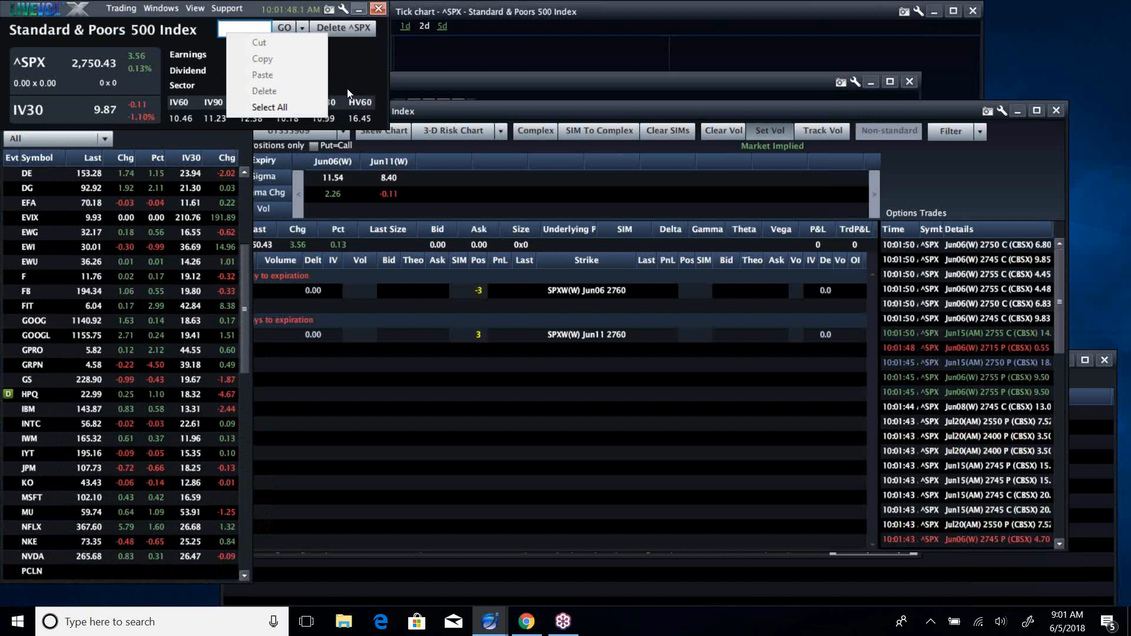
{"action": "left_click", "coordinate": [243, 27]}
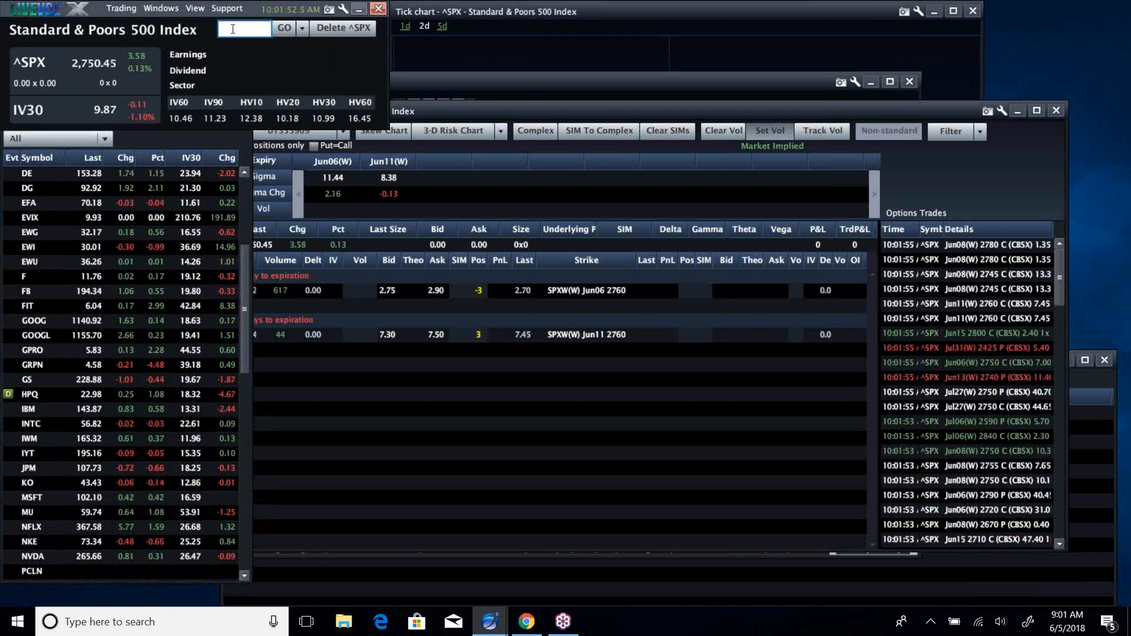
{"action": "double_click", "coordinate": [28, 438]}
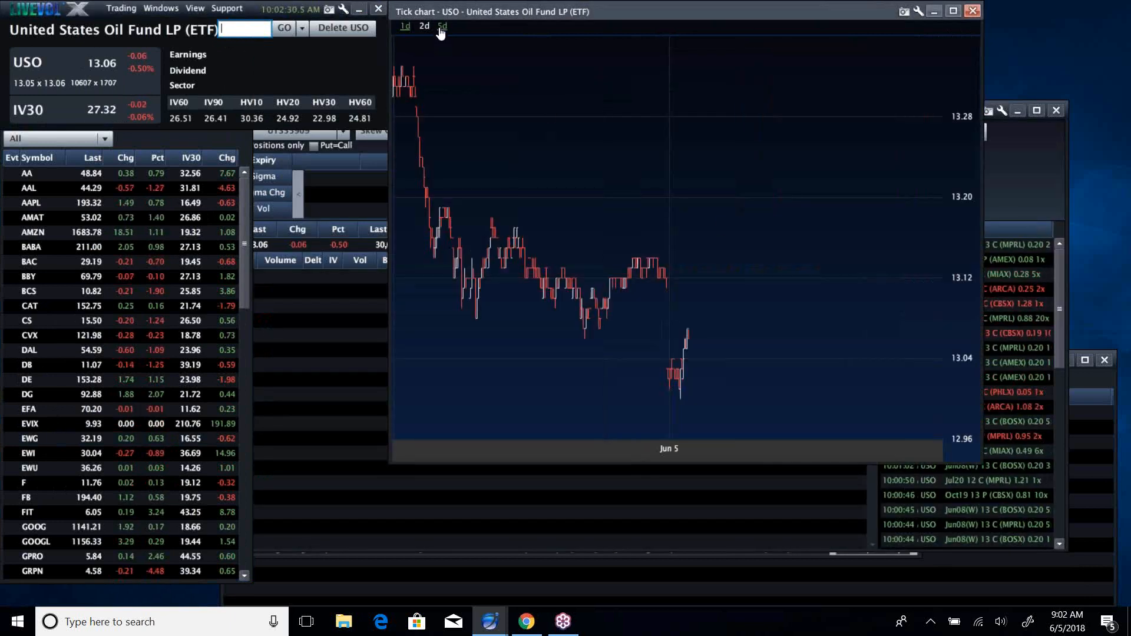
Step: Show five days of USO tick data, then bring the Chart - USO daily window forward
{"action": "left_click", "coordinate": [441, 26]}
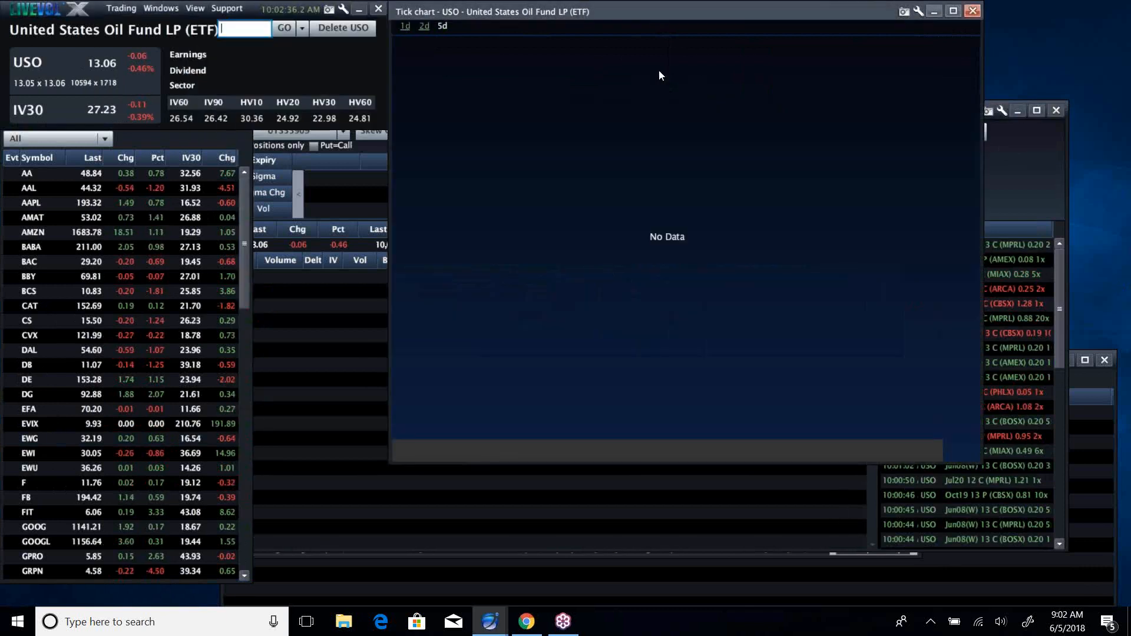
{"action": "left_click", "coordinate": [160, 9]}
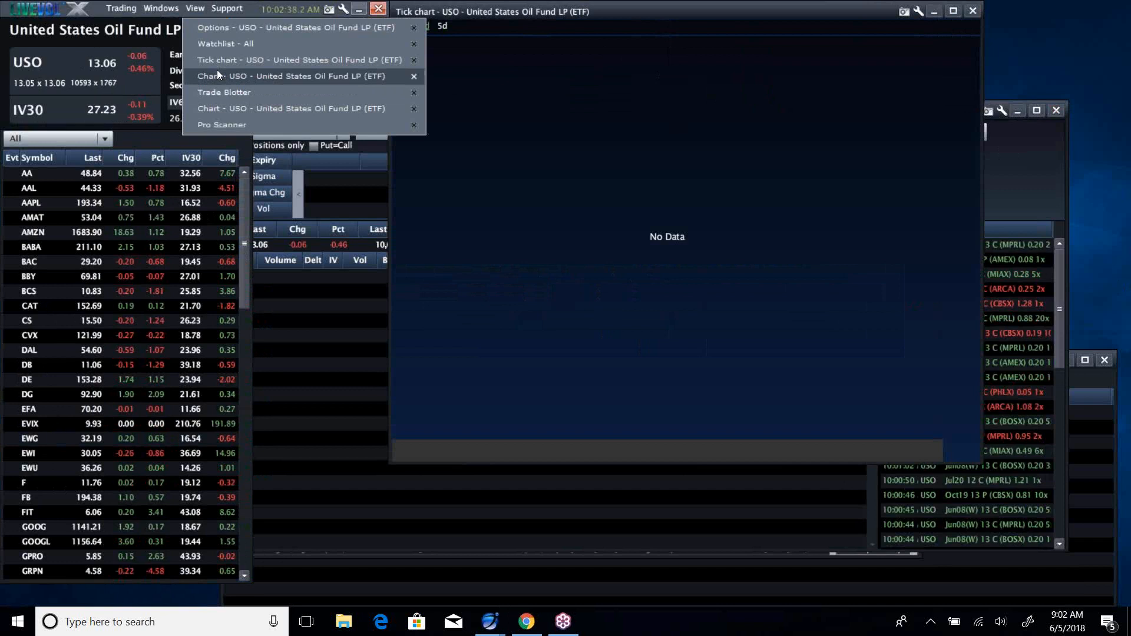
{"action": "left_click", "coordinate": [289, 75]}
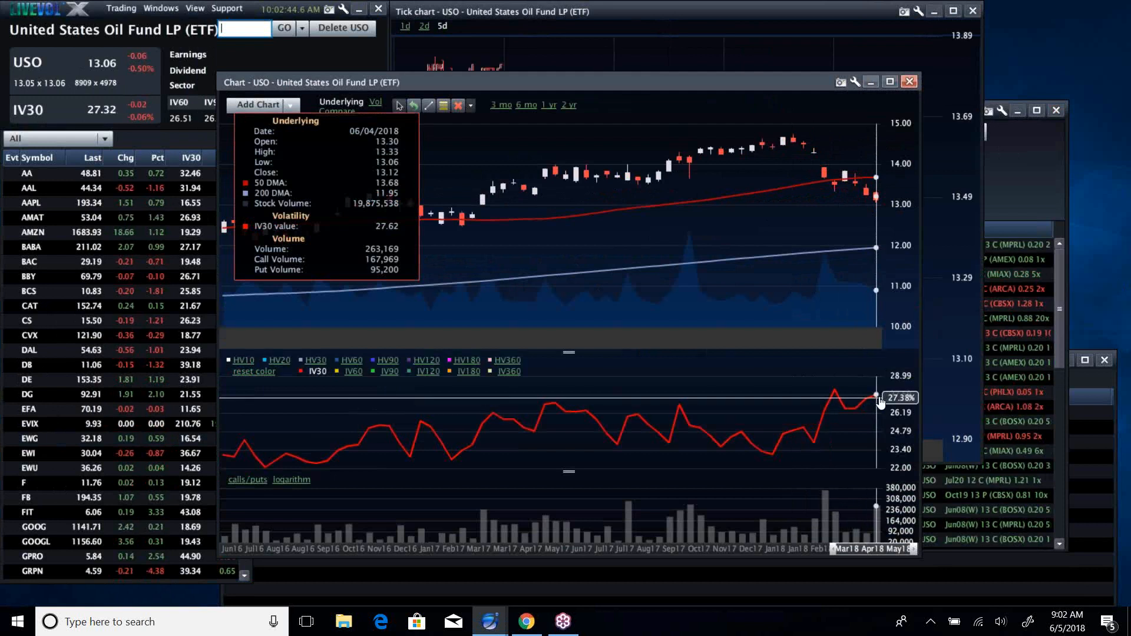
{"action": "mouse_move", "coordinate": [863, 124]}
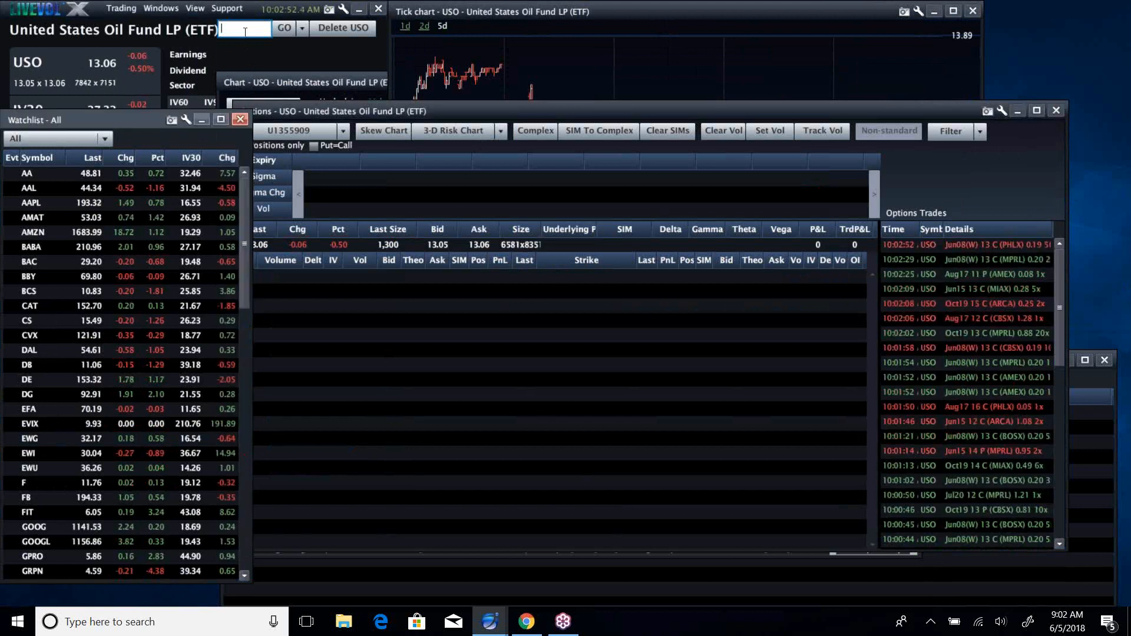
Step: Load XLE into the linked windows, then move on to IBB
{"action": "type", "text": "xle"}
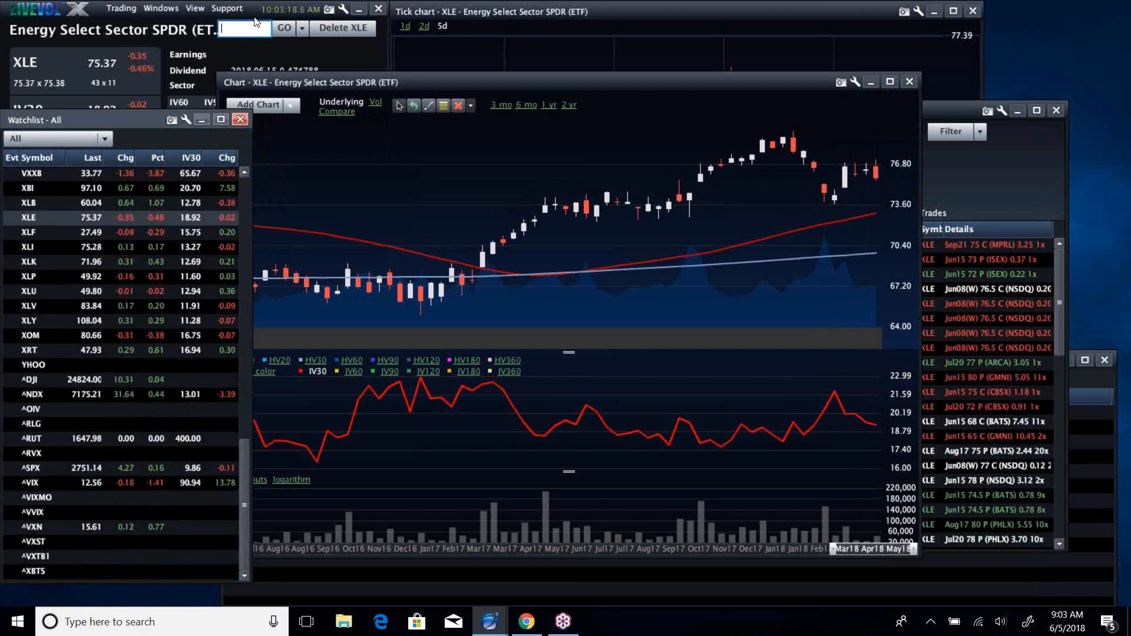
{"action": "type", "text": "ib"}
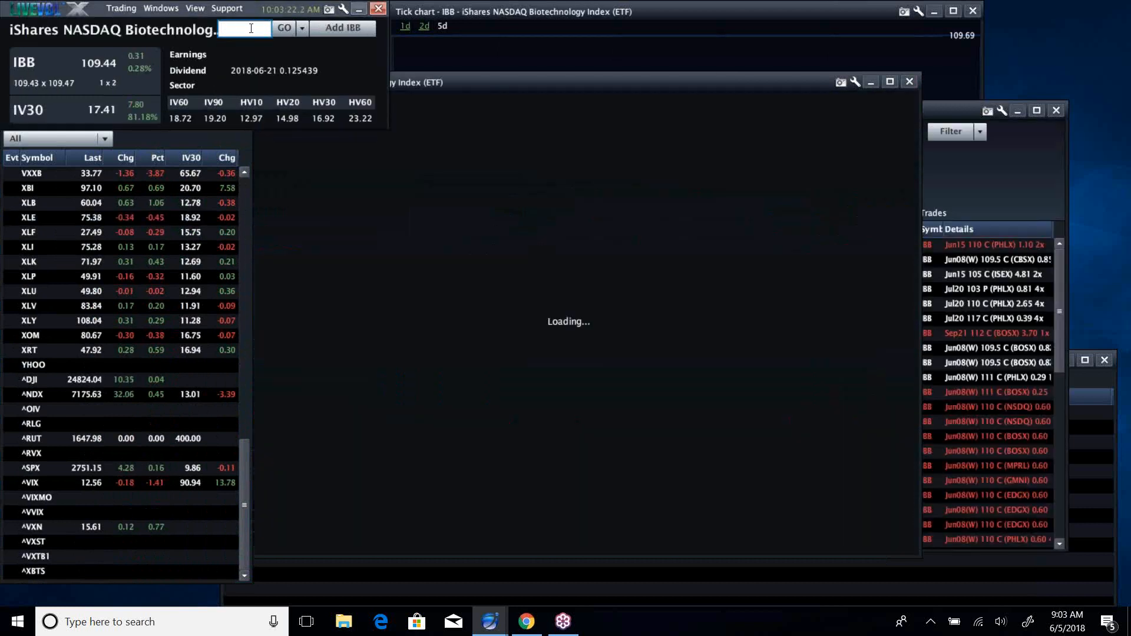
Step: Load EWG, the iShares Germany ETF, into the linked quote and chart windows
{"action": "type", "text": "ewg"}
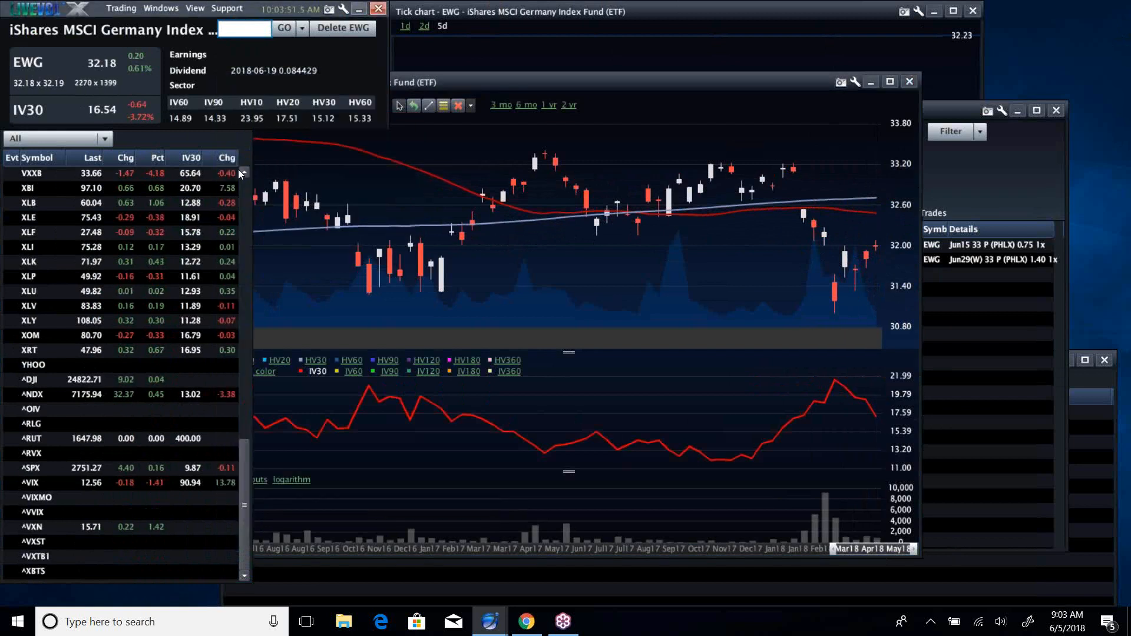
Step: Select the symbol box to enter TLT, the 20+ year Treasury ETF
{"action": "left_click", "coordinate": [242, 28]}
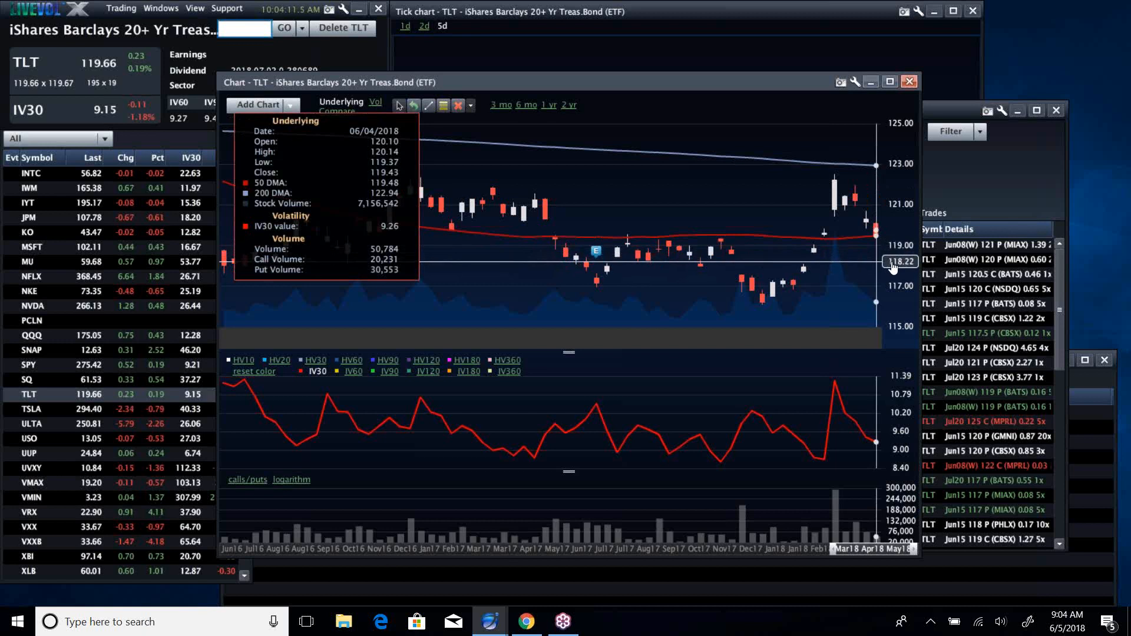
{"action": "mouse_move", "coordinate": [265, 25]}
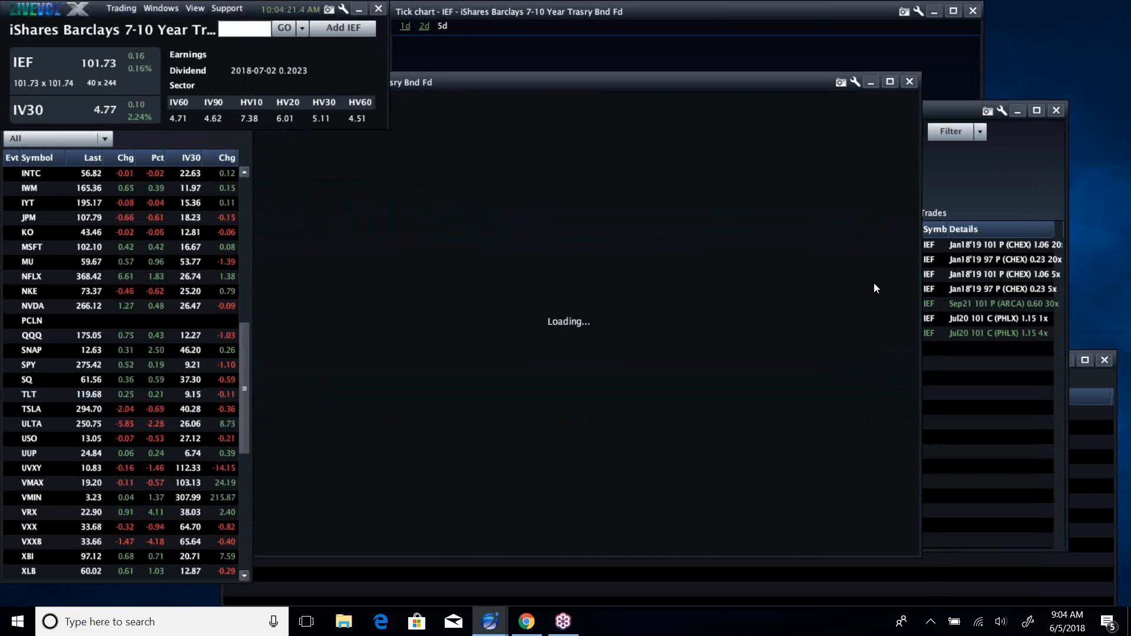
{"action": "mouse_move", "coordinate": [743, 360]}
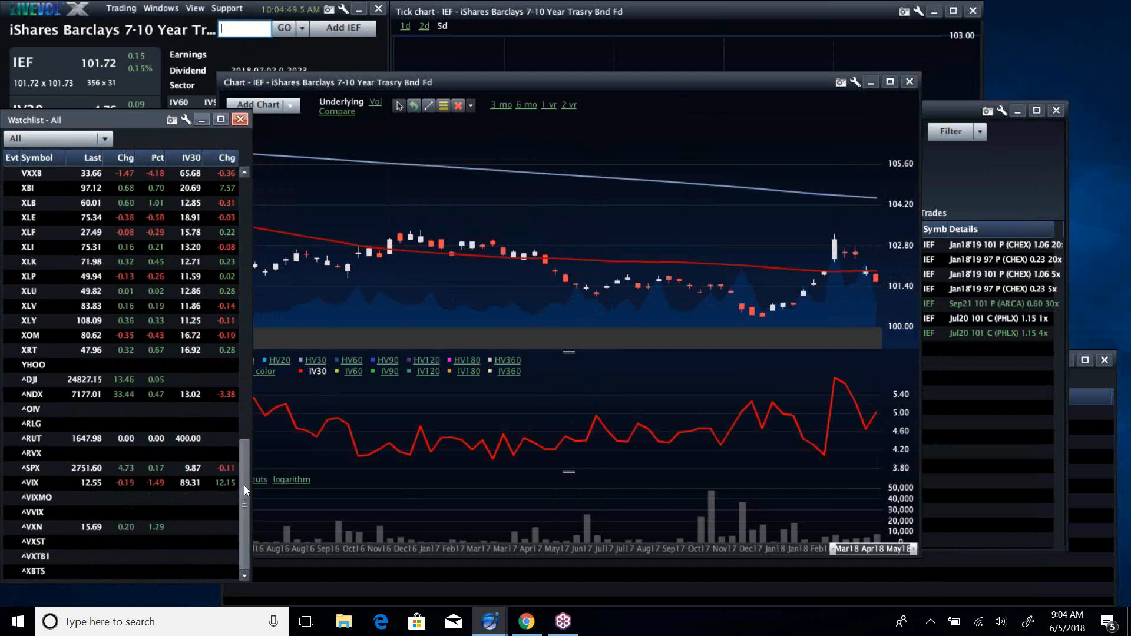
{"action": "scroll", "scroll_direction": "down", "scroll_amount": 3}
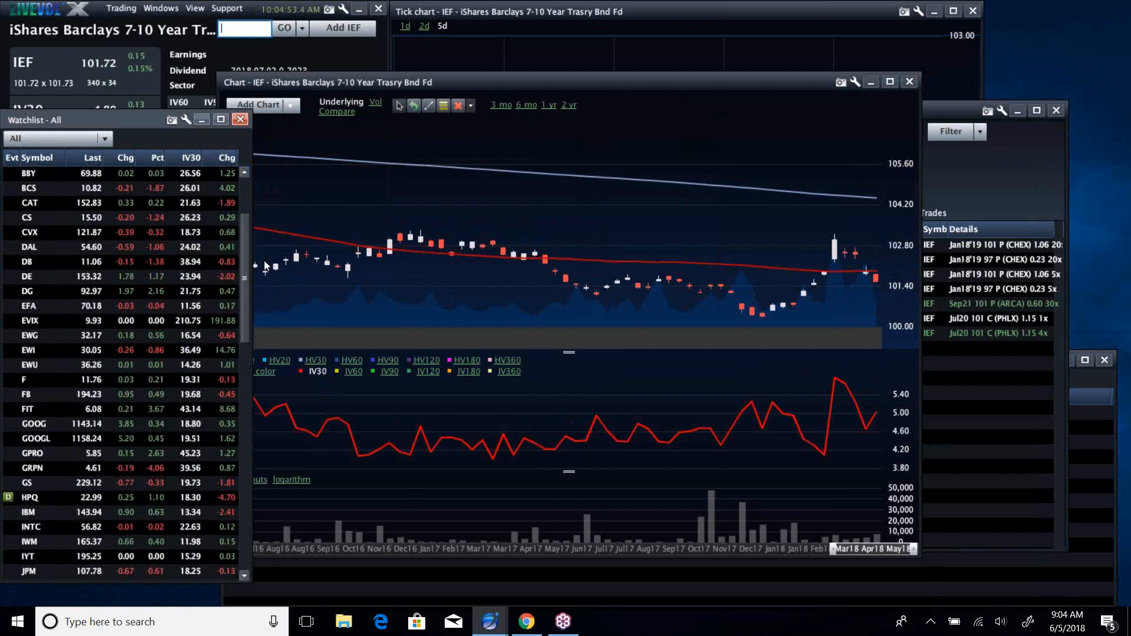
{"action": "scroll", "scroll_direction": "down", "scroll_amount": 3}
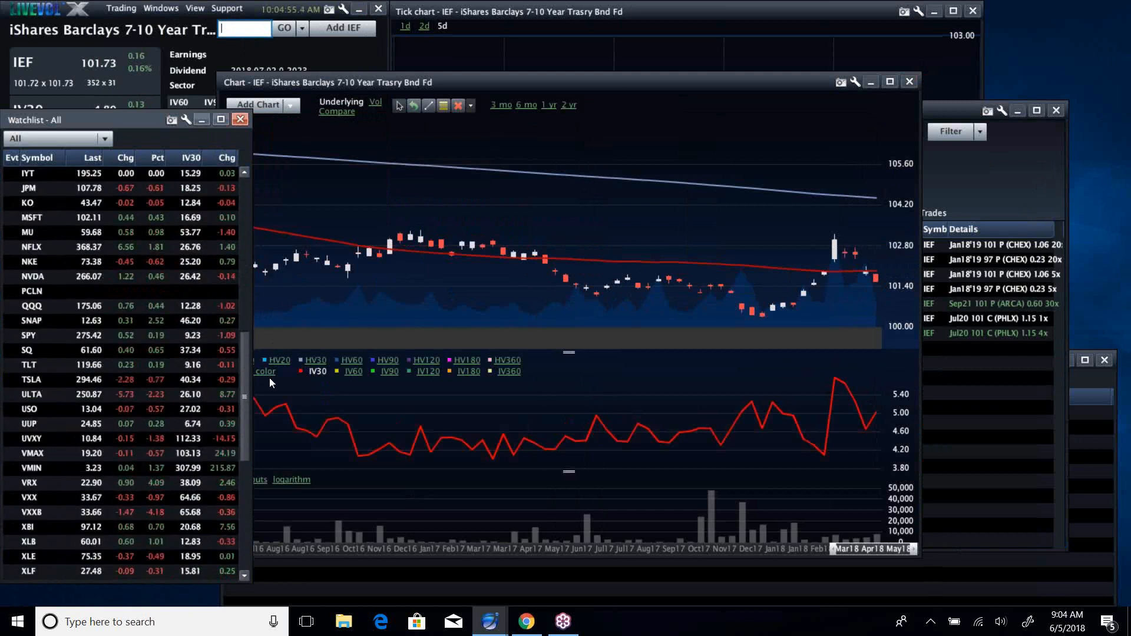
{"action": "scroll", "scroll_direction": "down", "scroll_amount": 3}
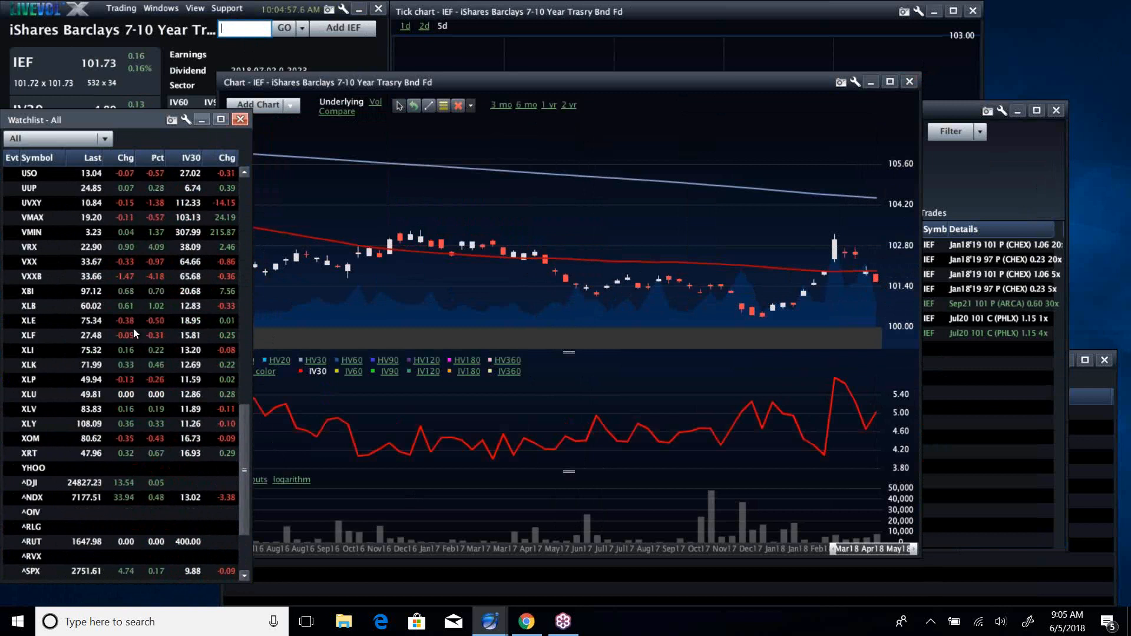
{"action": "mouse_move", "coordinate": [140, 354]}
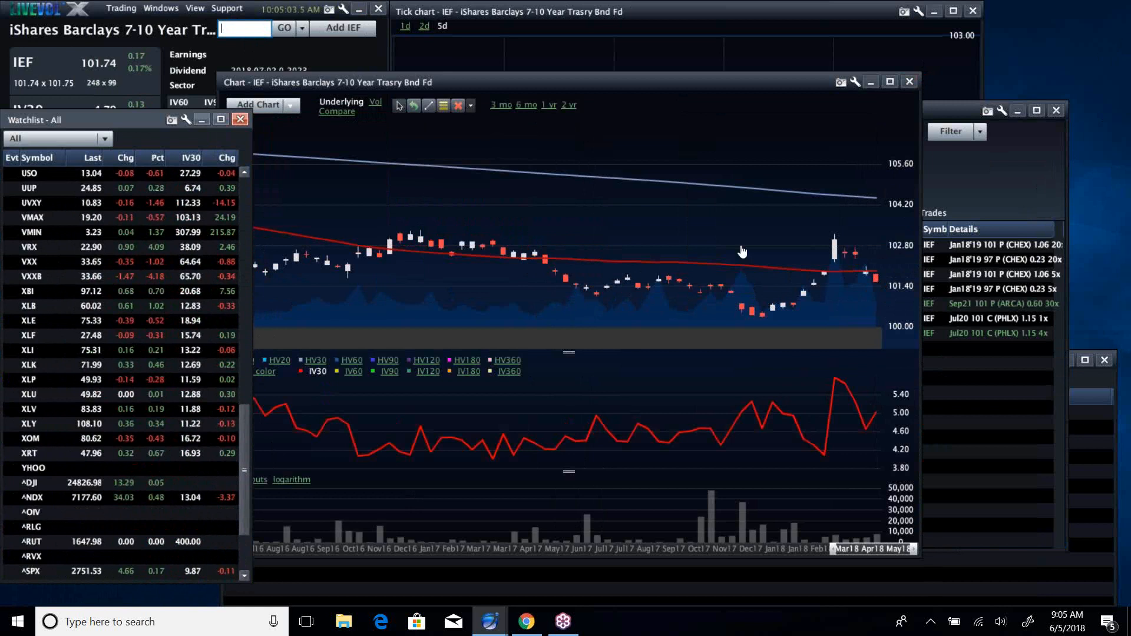
{"action": "mouse_move", "coordinate": [957, 160]}
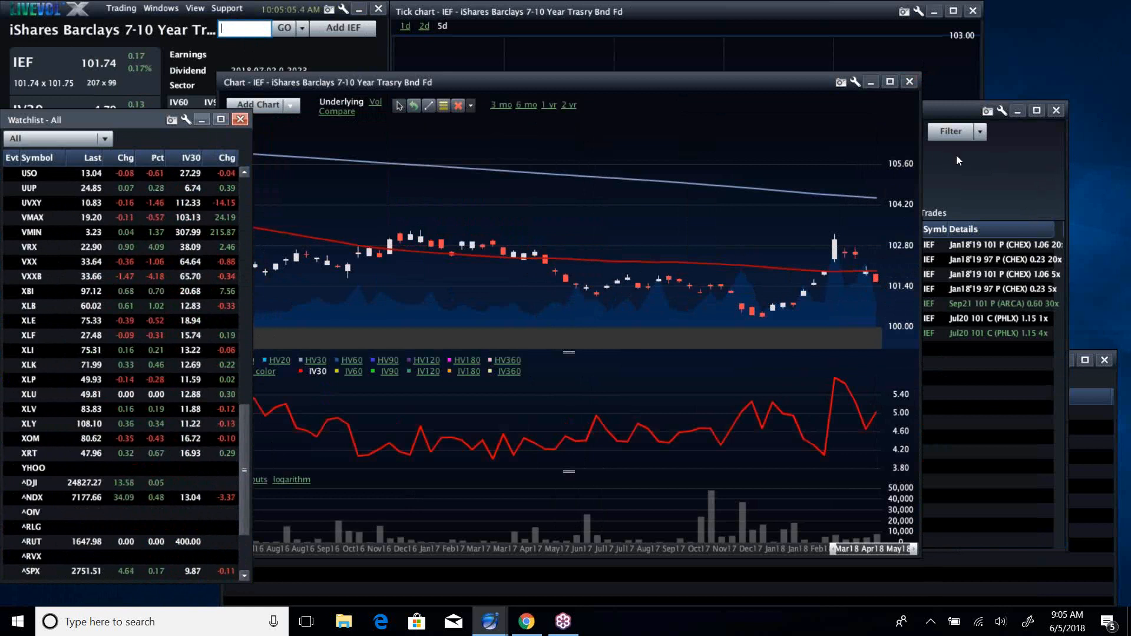